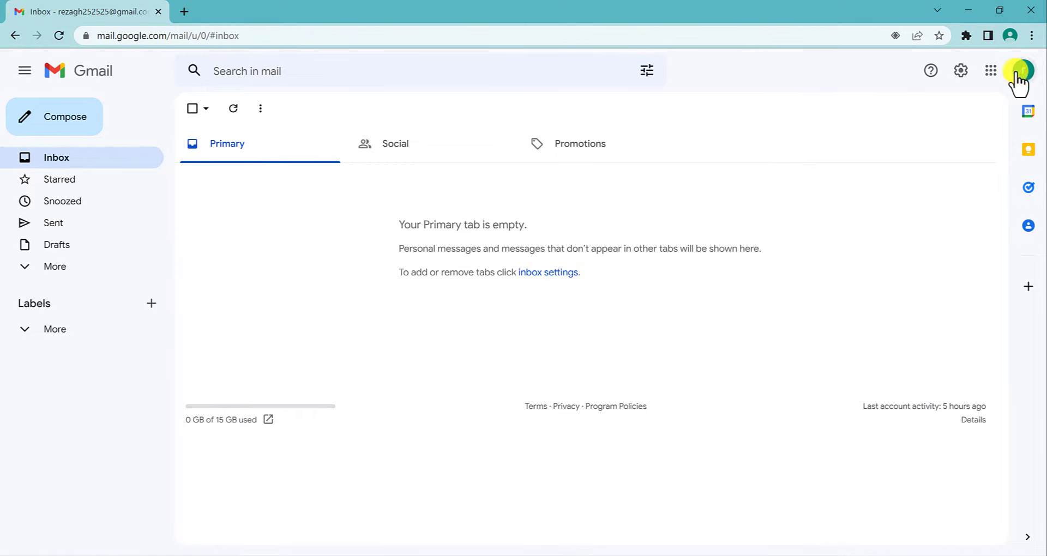
Search the Chrome Web Store for 'track gmail' after checking both test accounts' inboxes.
click(1021, 70)
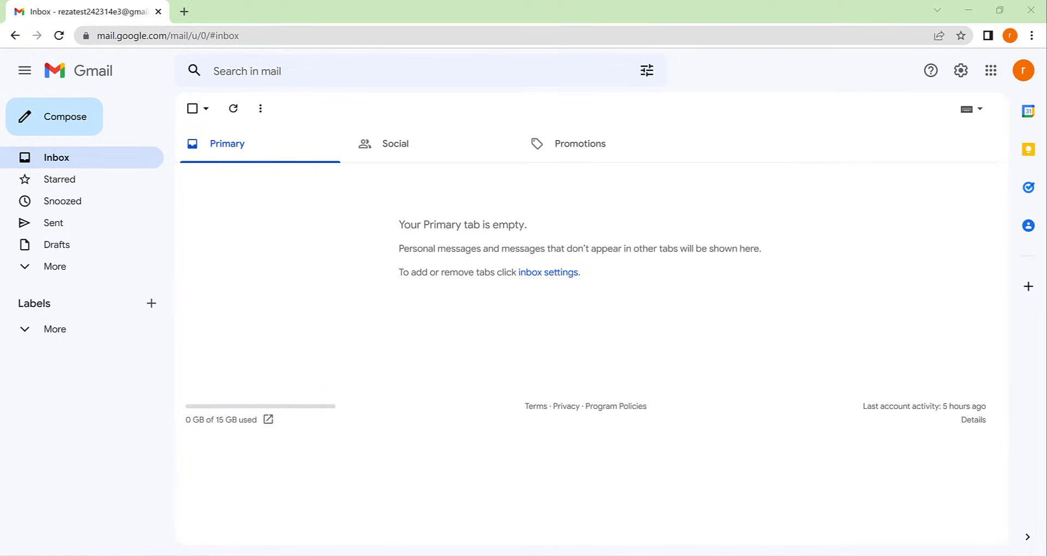
click(1022, 69)
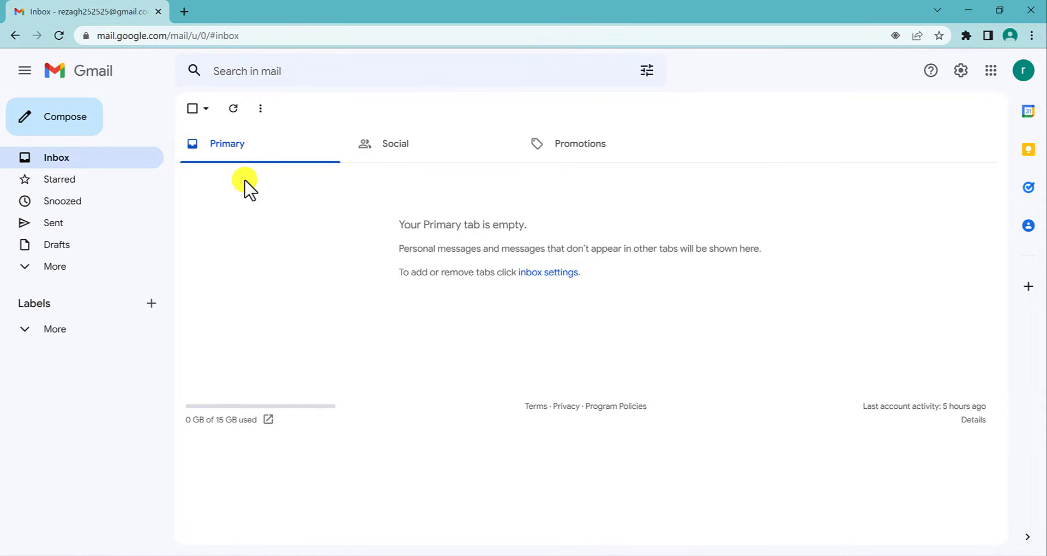
mouse_move(251, 195)
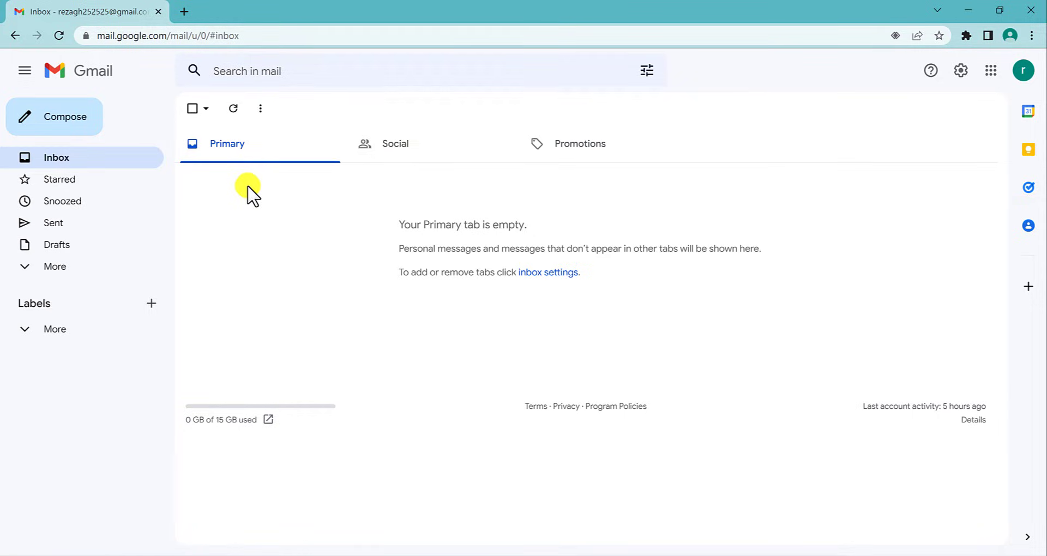
mouse_move(185, 17)
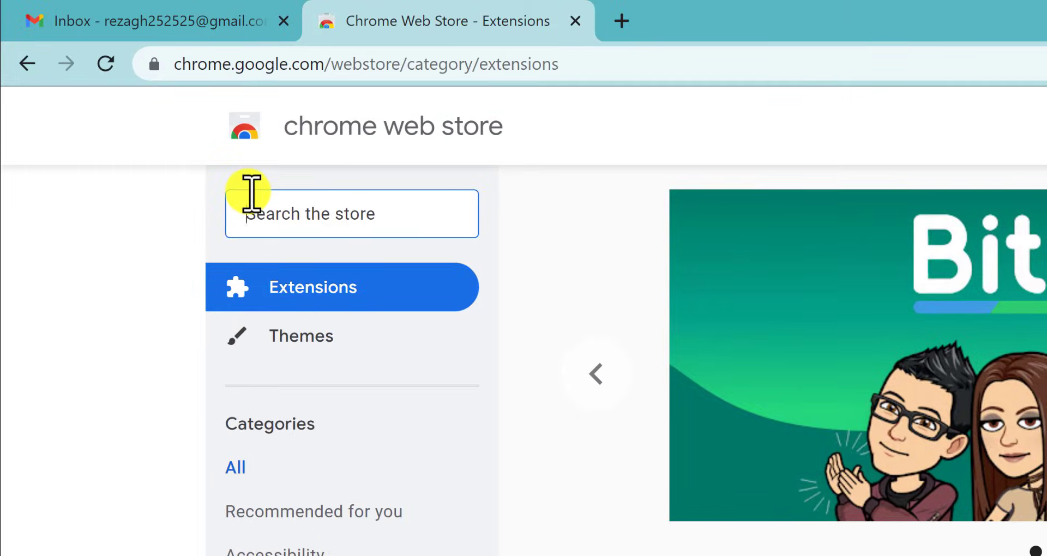
text(track)
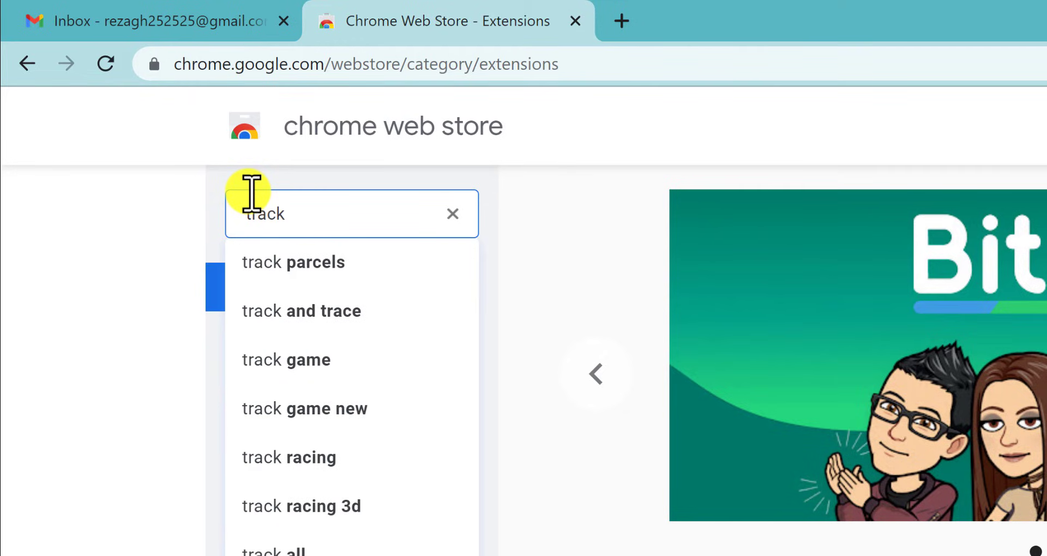
text(gmail)
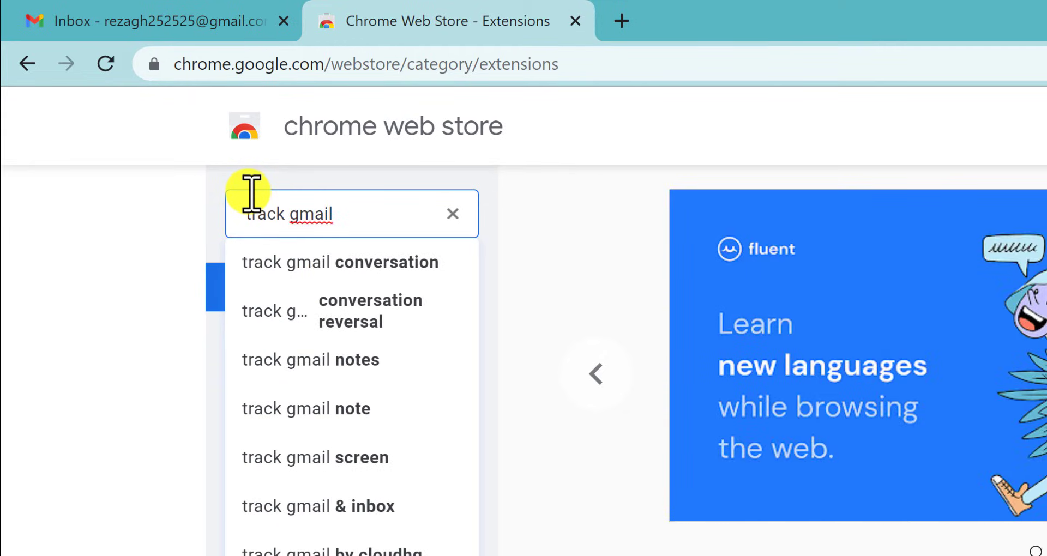
key(Enter)
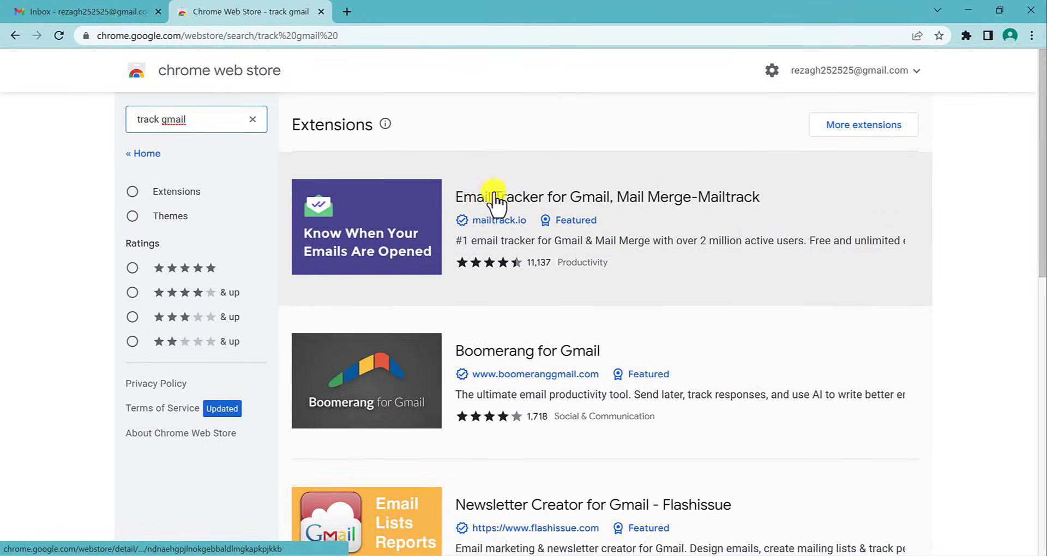
mouse_move(461, 204)
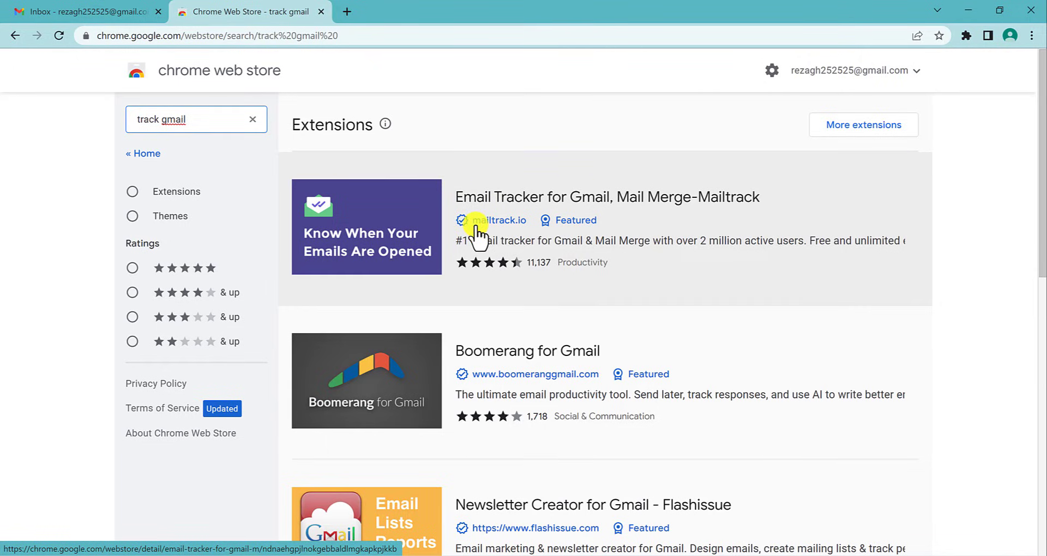
mouse_move(490, 208)
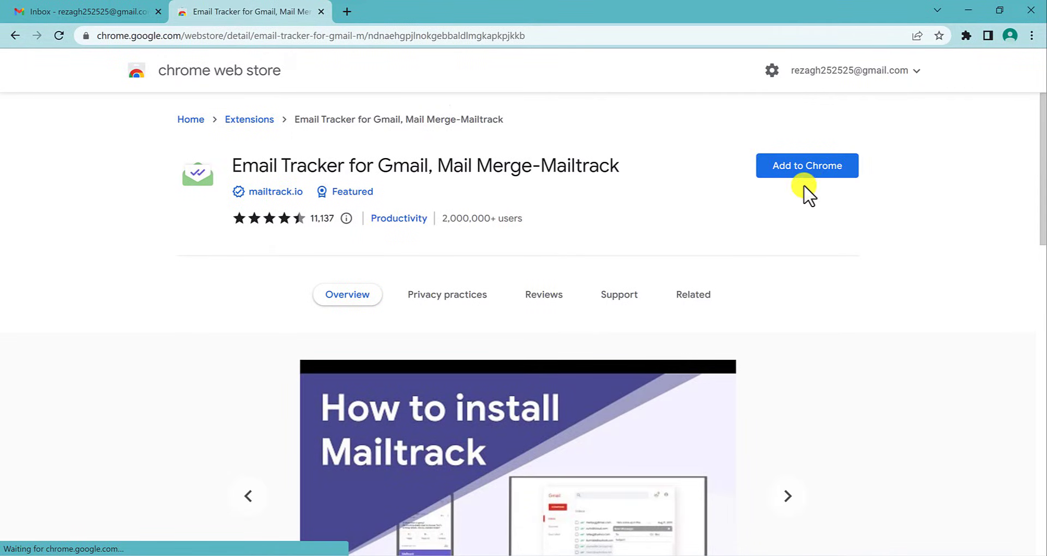
Add the Mailtrack email tracker extension to Chrome and confirm the install.
click(806, 166)
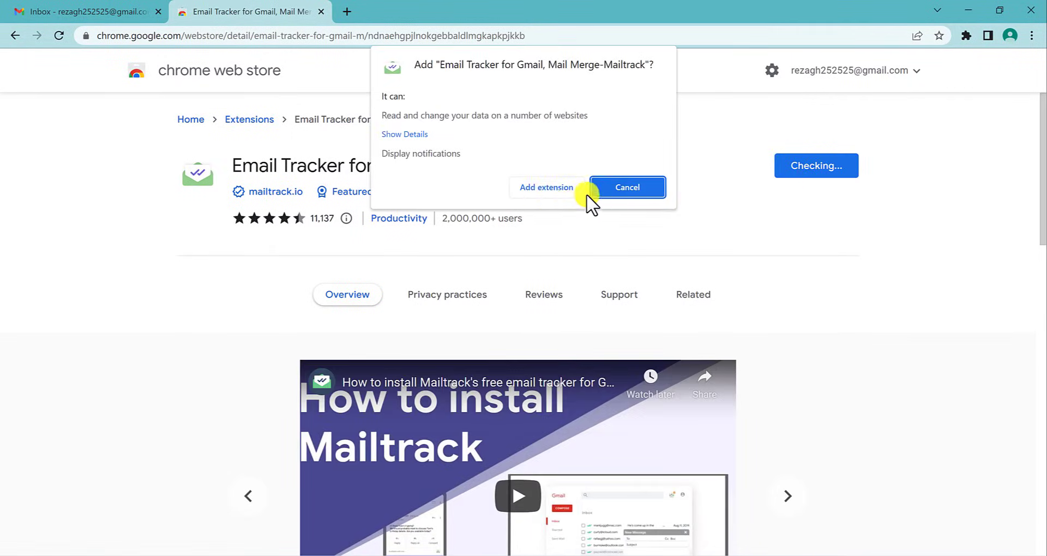
click(546, 187)
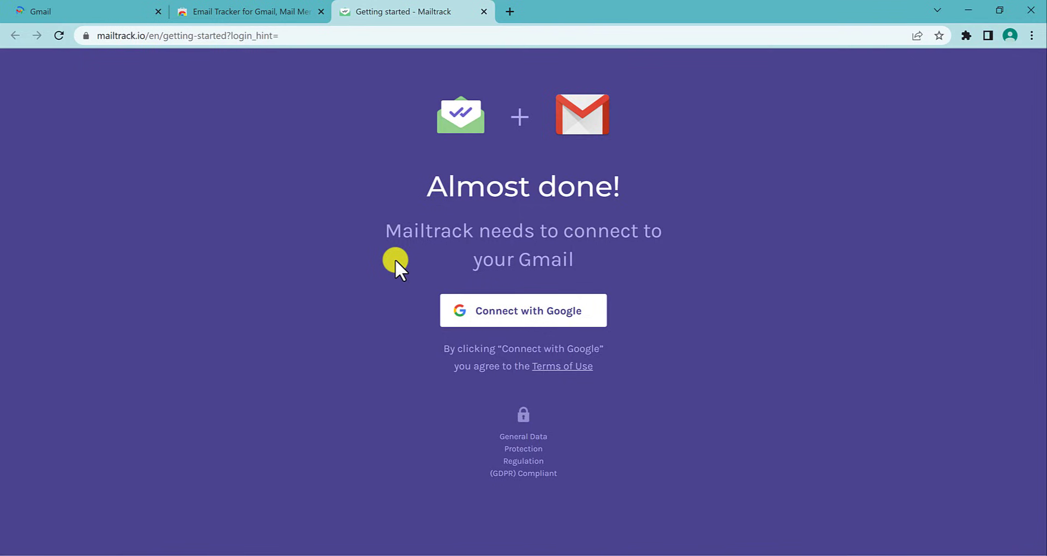
Connect Mailtrack with Google, sign up on the free plan and go back to Gmail.
click(523, 311)
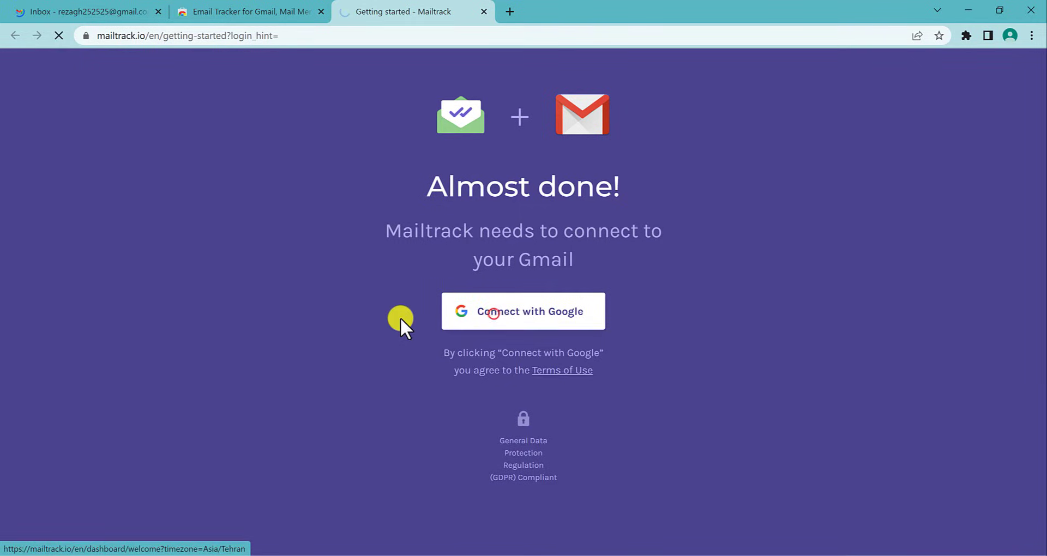
click(522, 311)
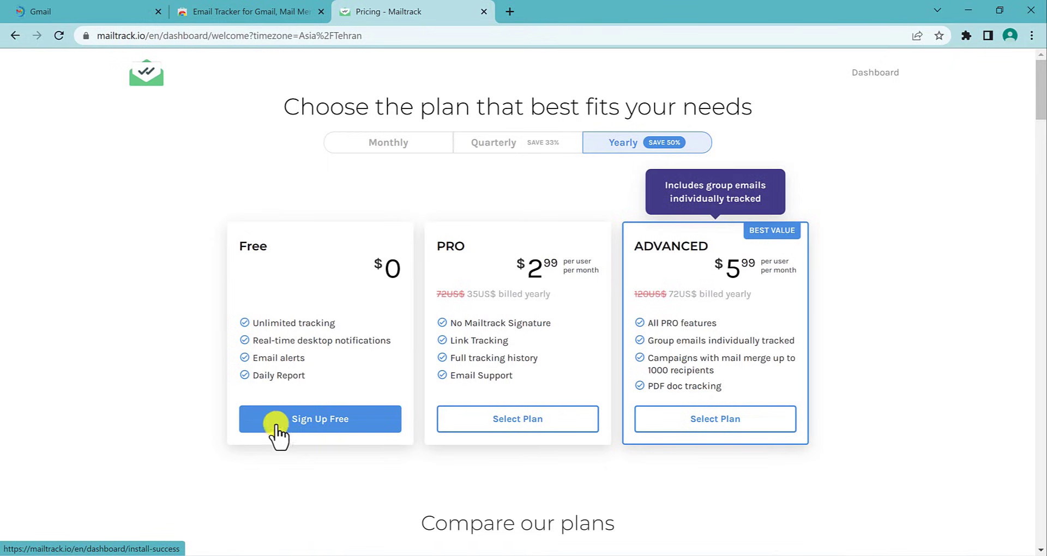
click(319, 419)
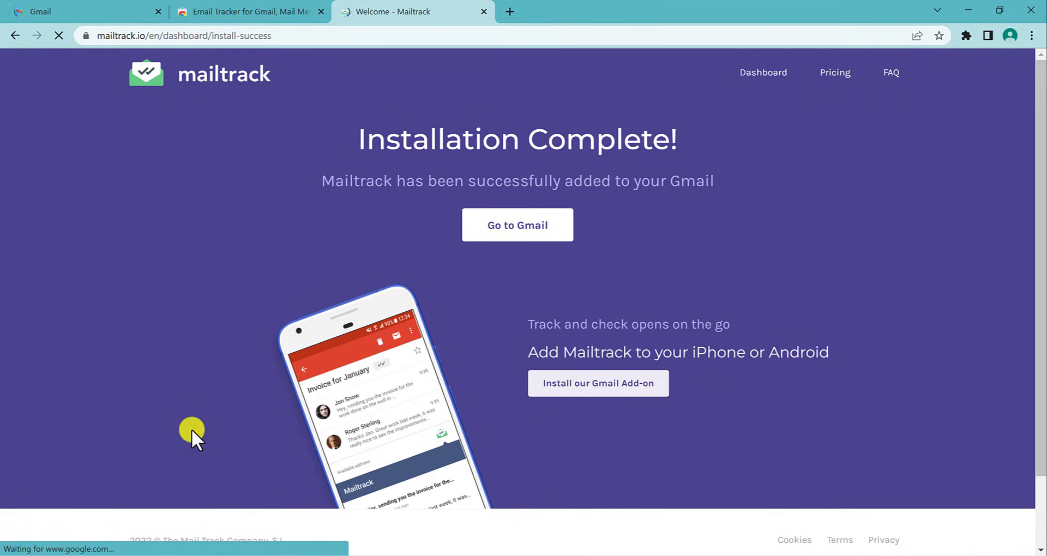
click(517, 223)
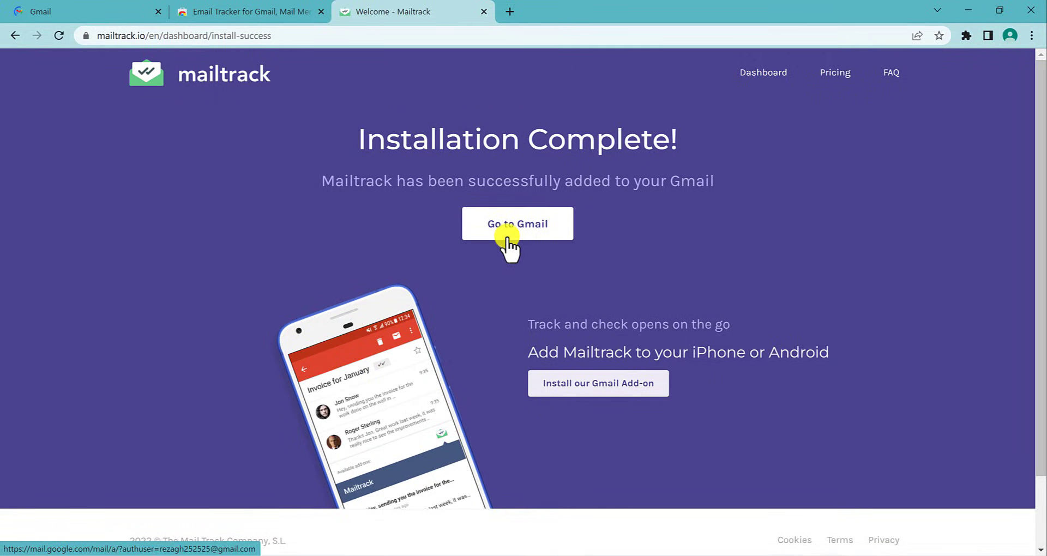
click(517, 224)
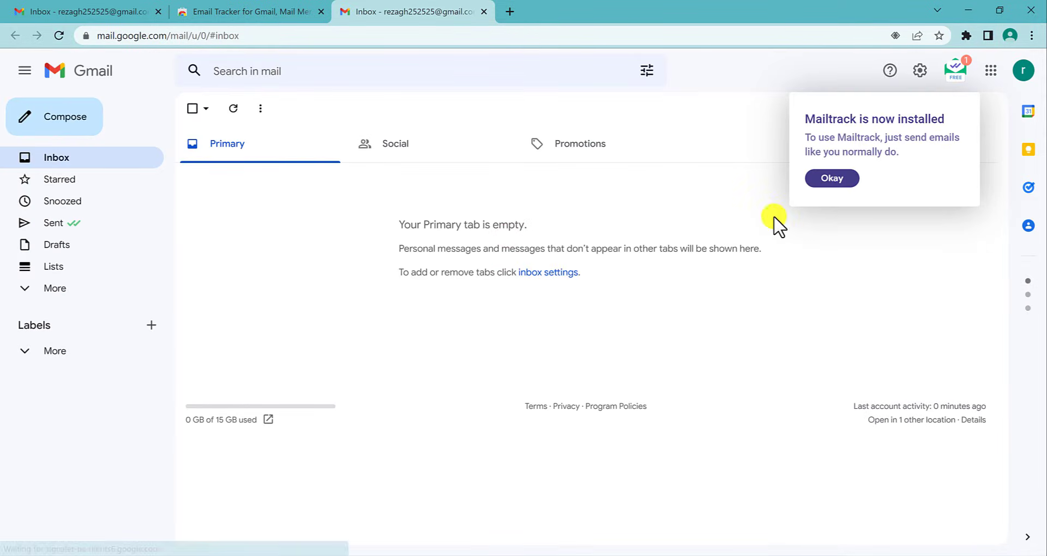
click(832, 178)
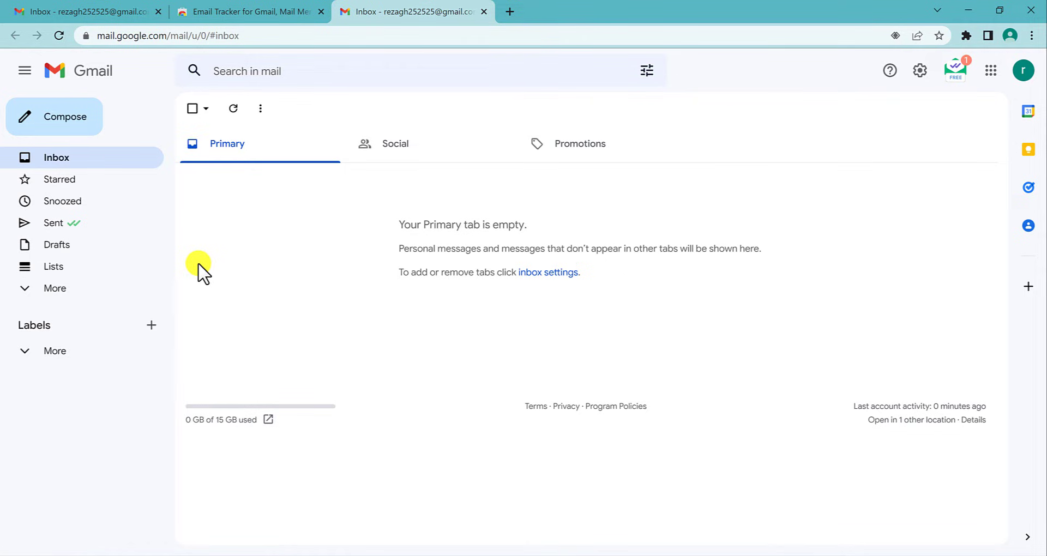
click(53, 116)
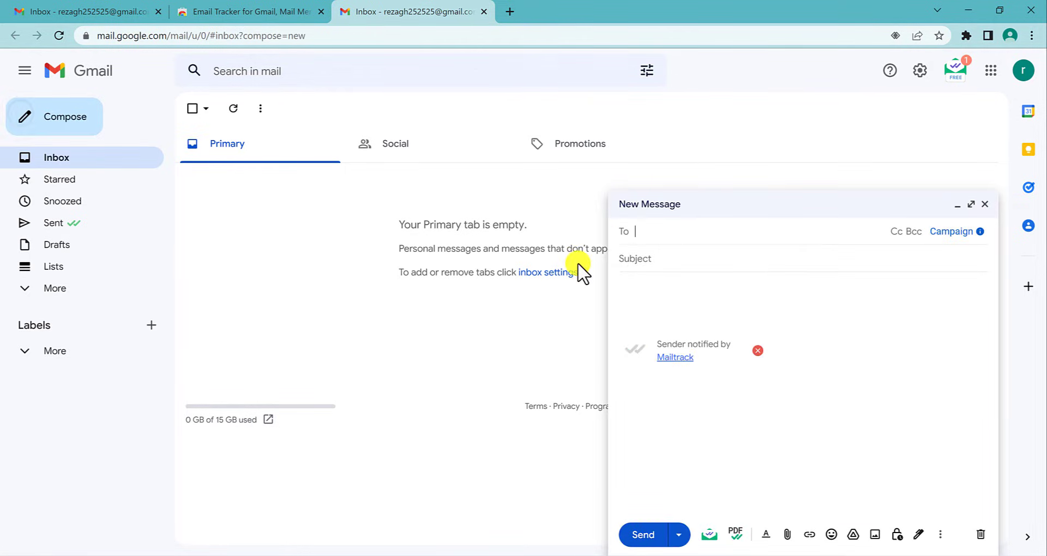
click(676, 534)
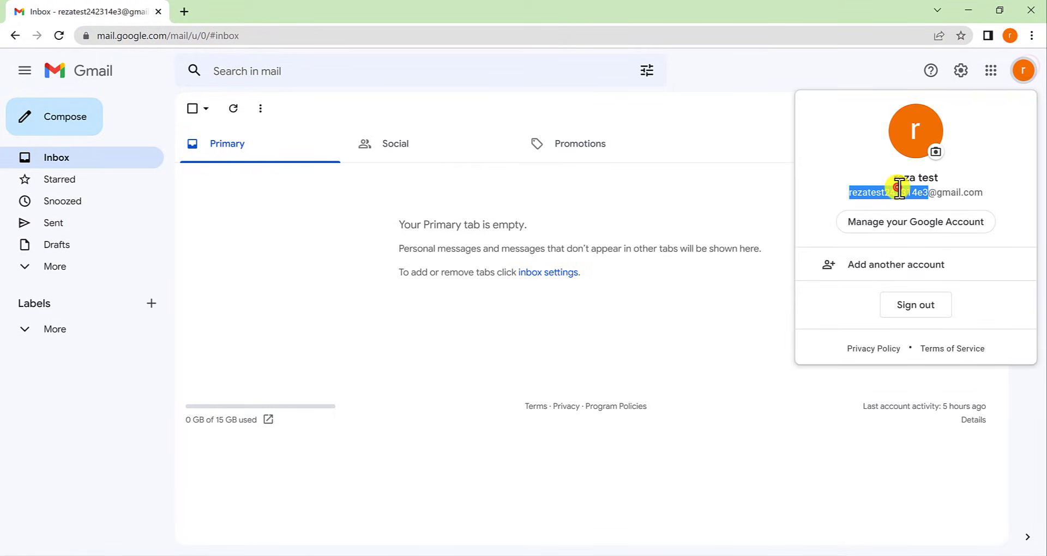
drag(888, 192, 985, 192)
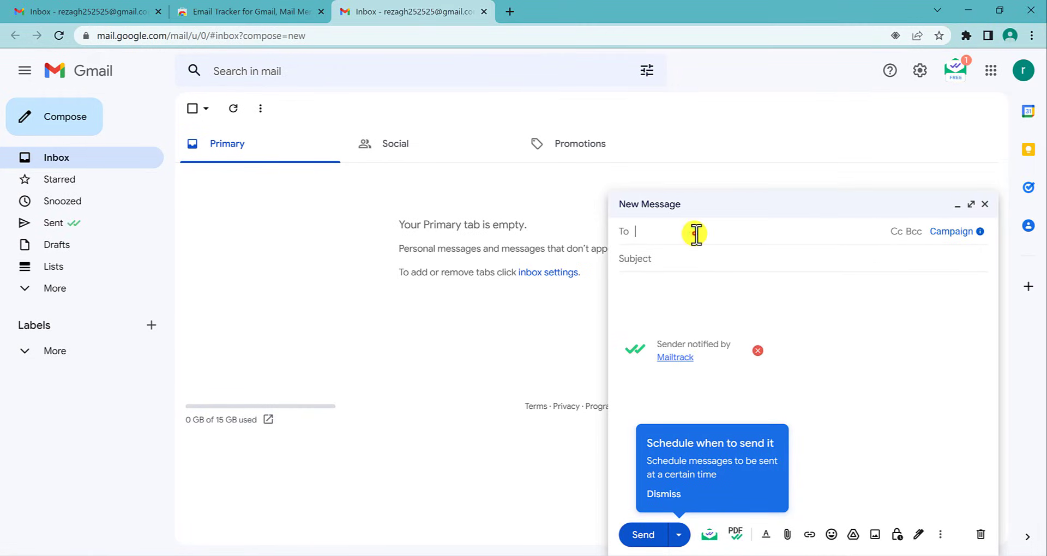
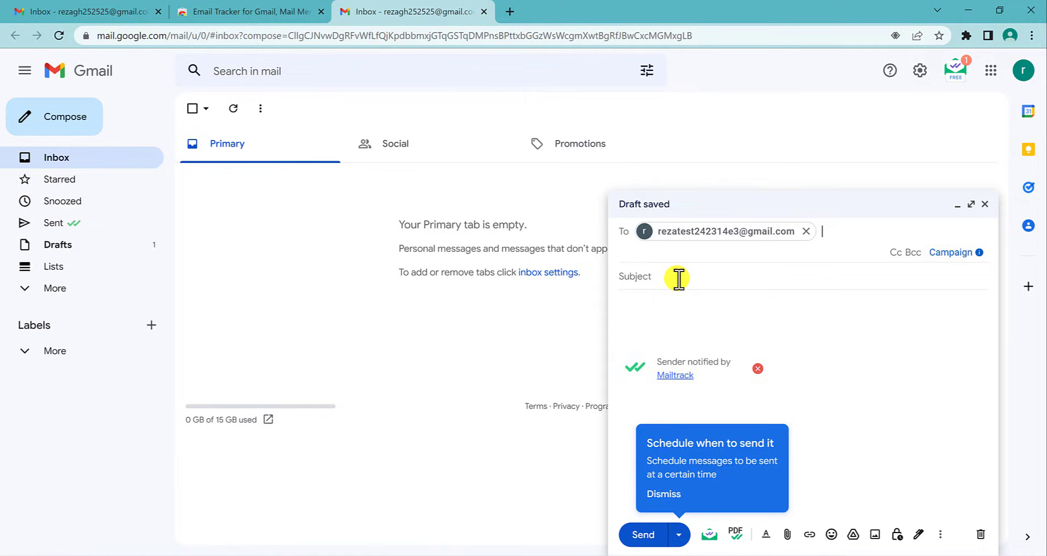
Give it the subject 'test from gmail tracker', body 'that's it.' and send it.
text(test from)
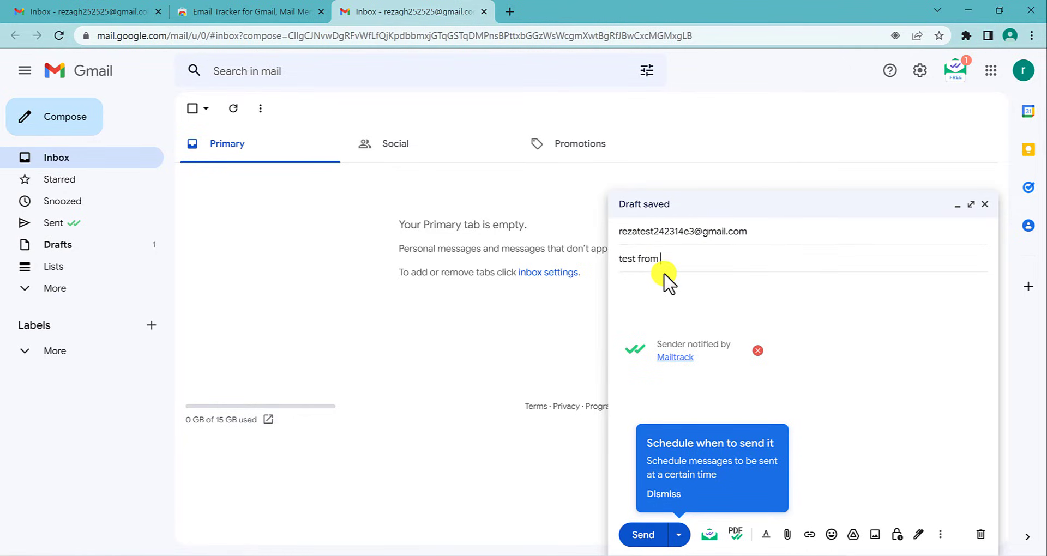
text(gmail tracker)
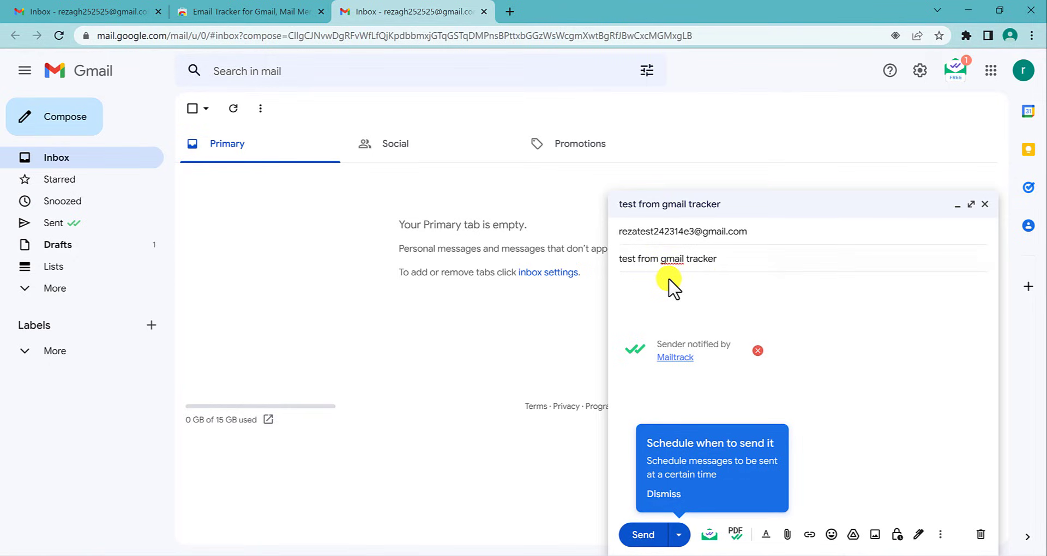
click(670, 281)
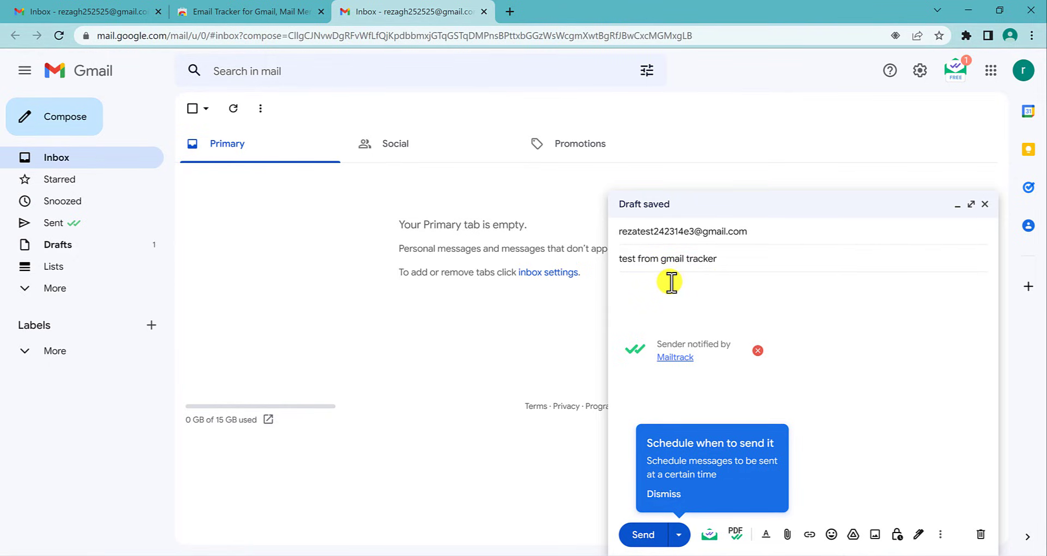
text(that's it.)
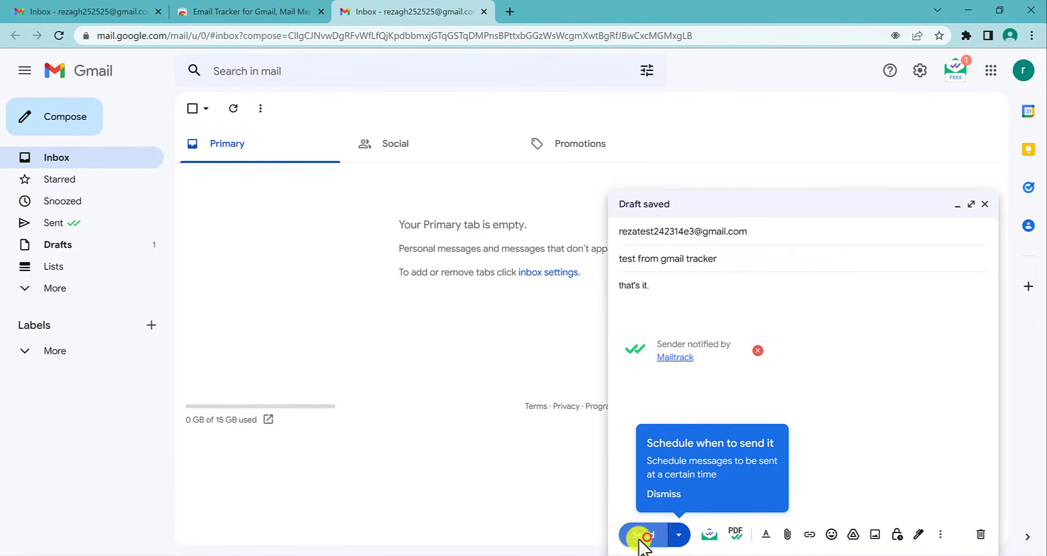
click(644, 535)
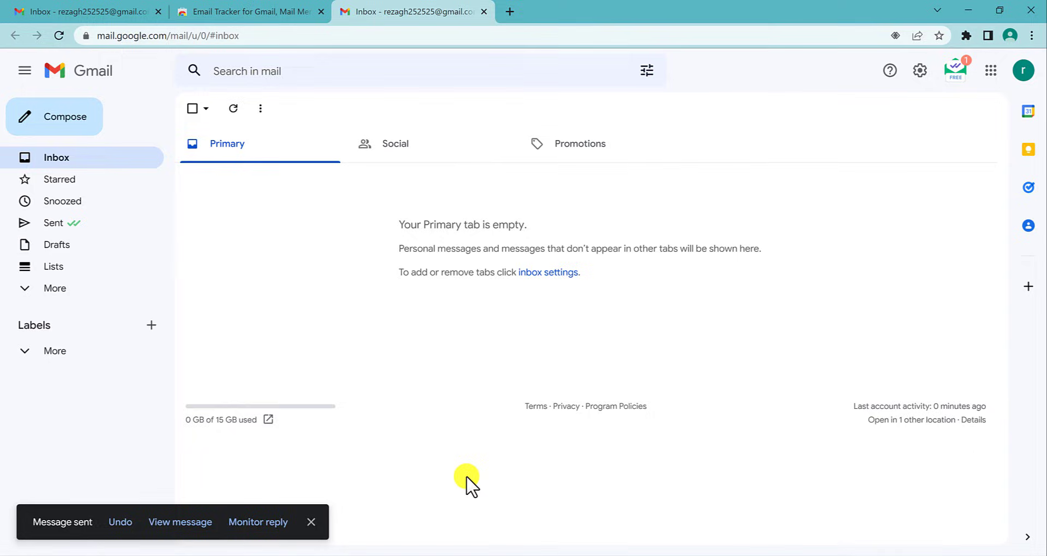
mouse_move(614, 555)
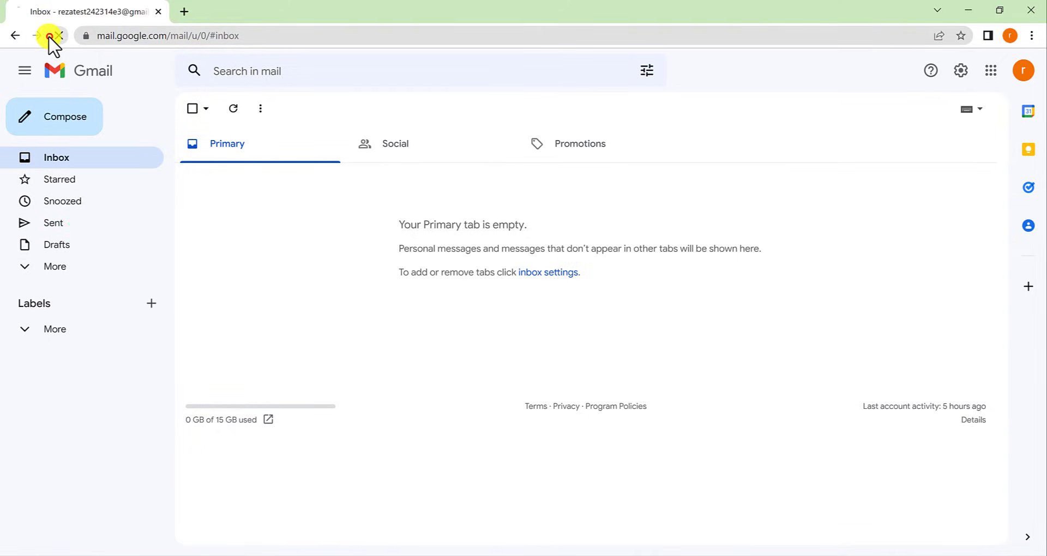
Reload the recipient's inbox and show Chrome's installed extensions list with Mailtrack.
click(57, 35)
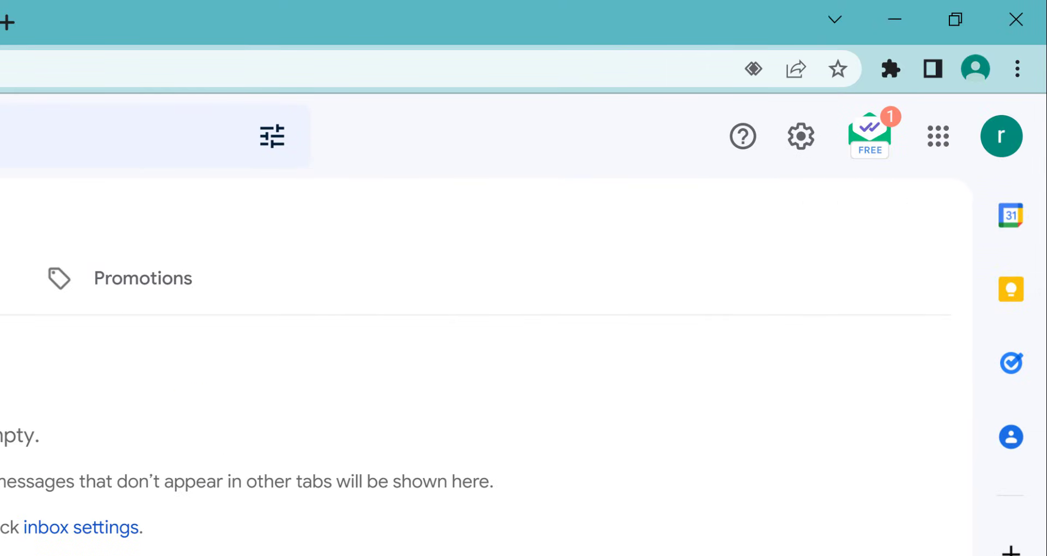
click(886, 69)
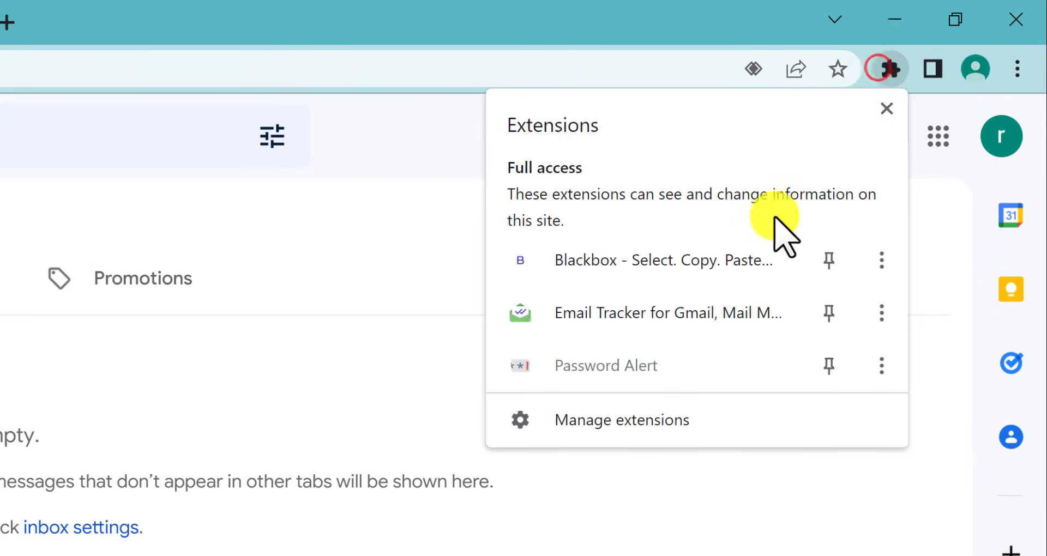
mouse_move(615, 313)
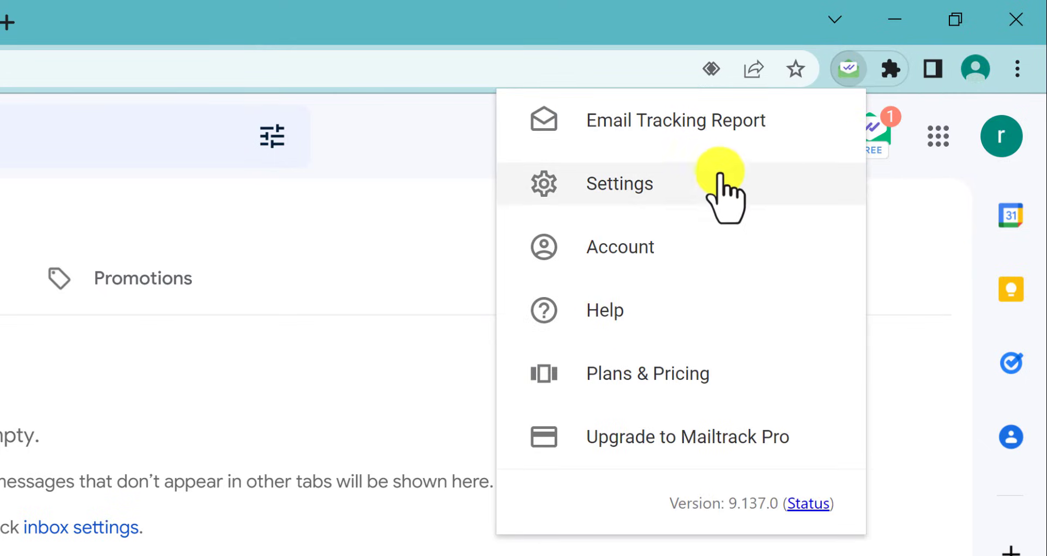
mouse_move(628, 133)
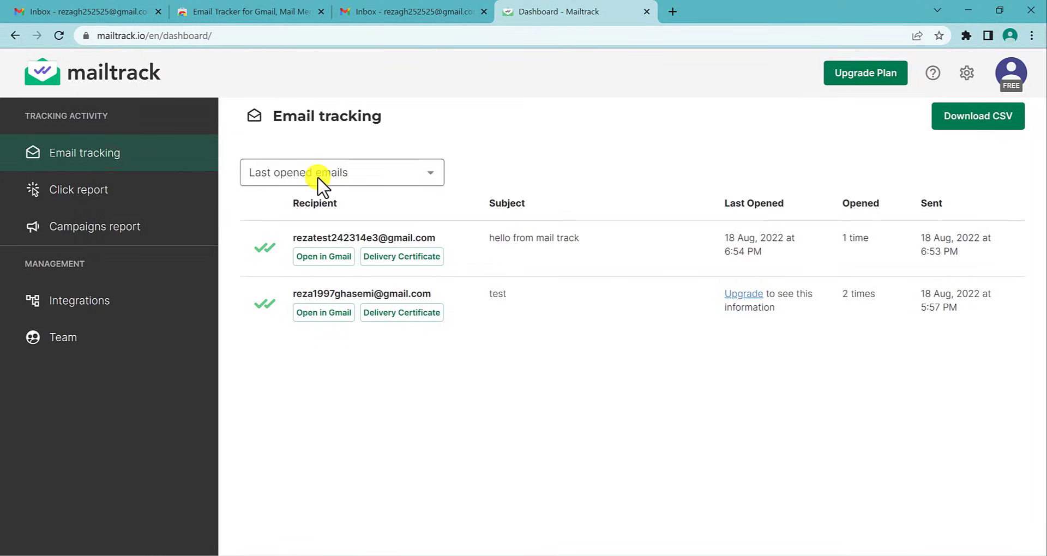
Filter the Mailtrack dashboard to 'Unopened emails', where the test email is not read yet.
click(342, 172)
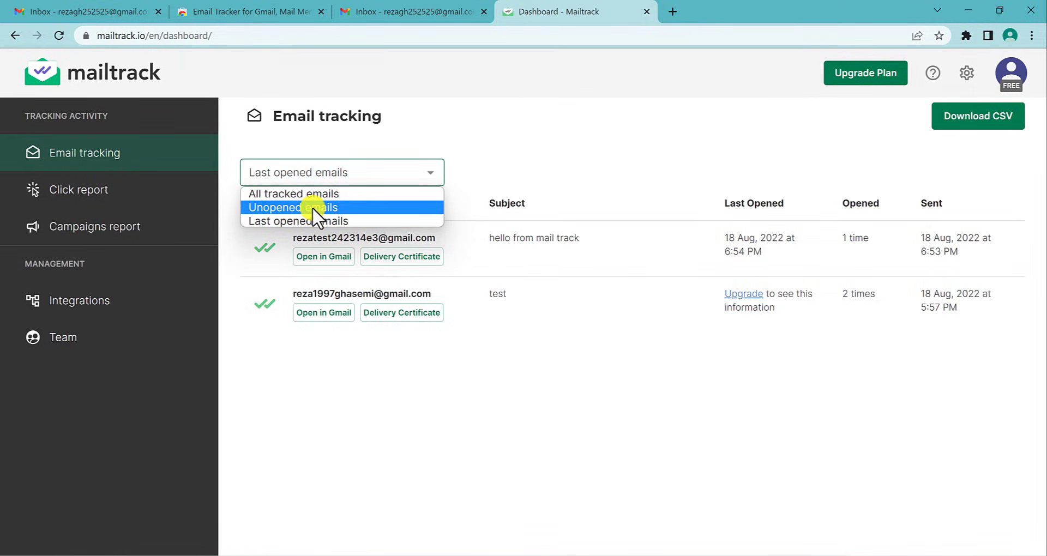
click(292, 208)
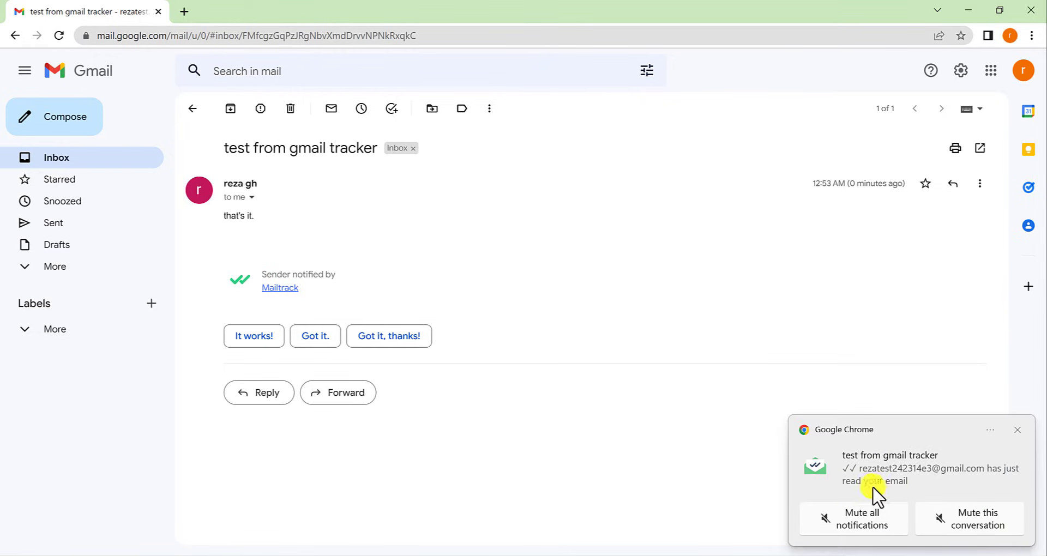
mouse_move(814, 457)
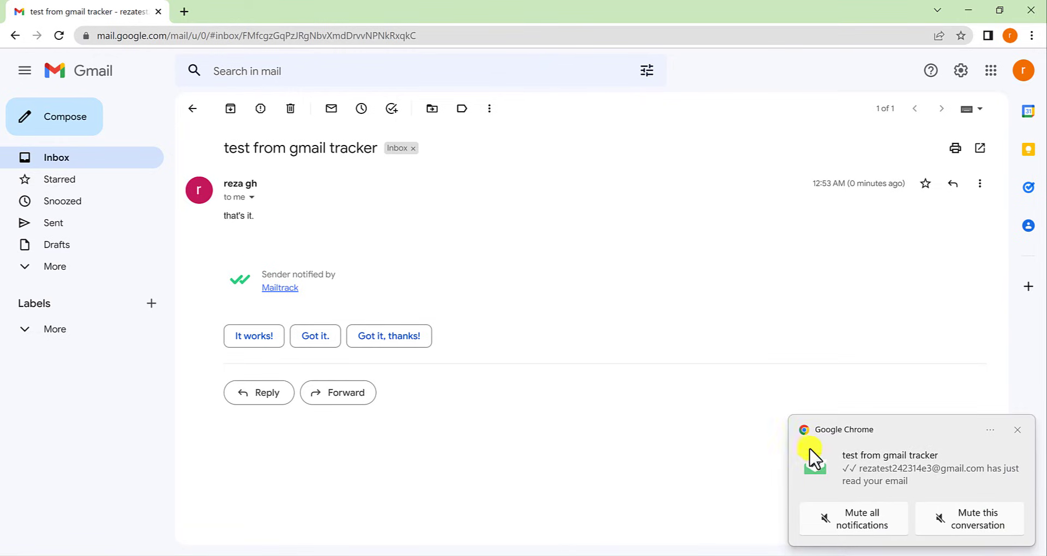
click(575, 11)
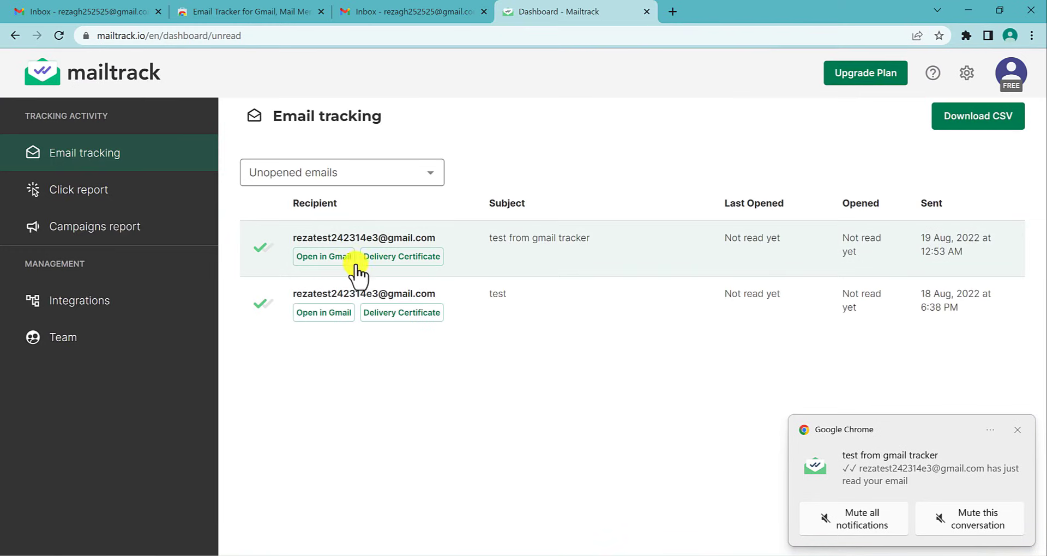
mouse_move(97, 79)
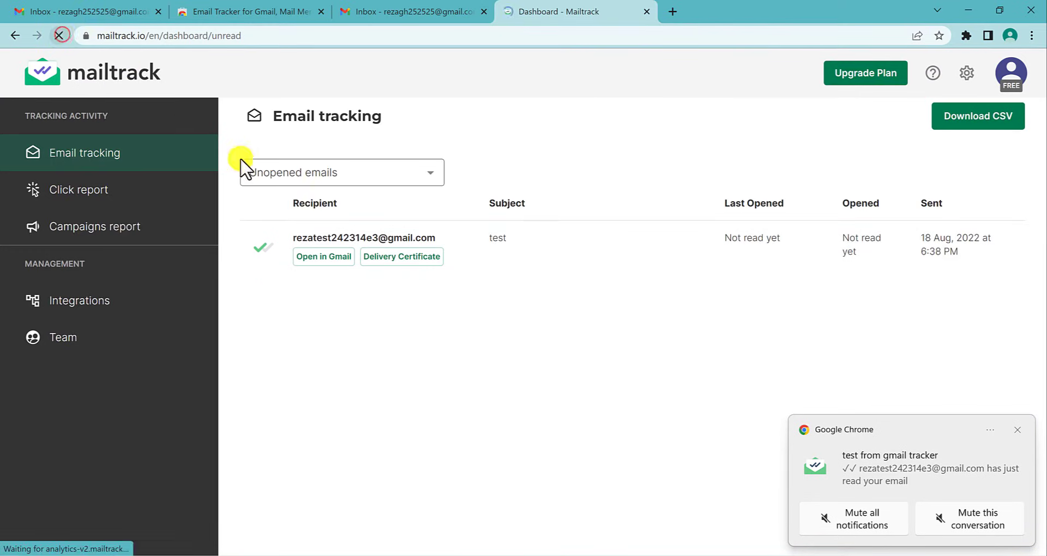
Switch the dashboard filter back to 'Last opened emails' to reach the test email's open details.
click(341, 173)
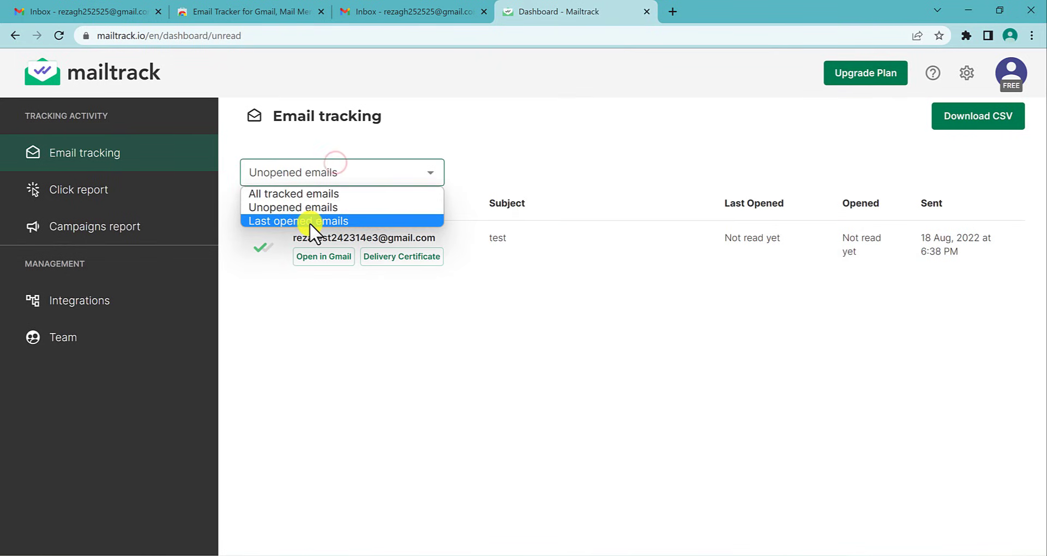
click(293, 194)
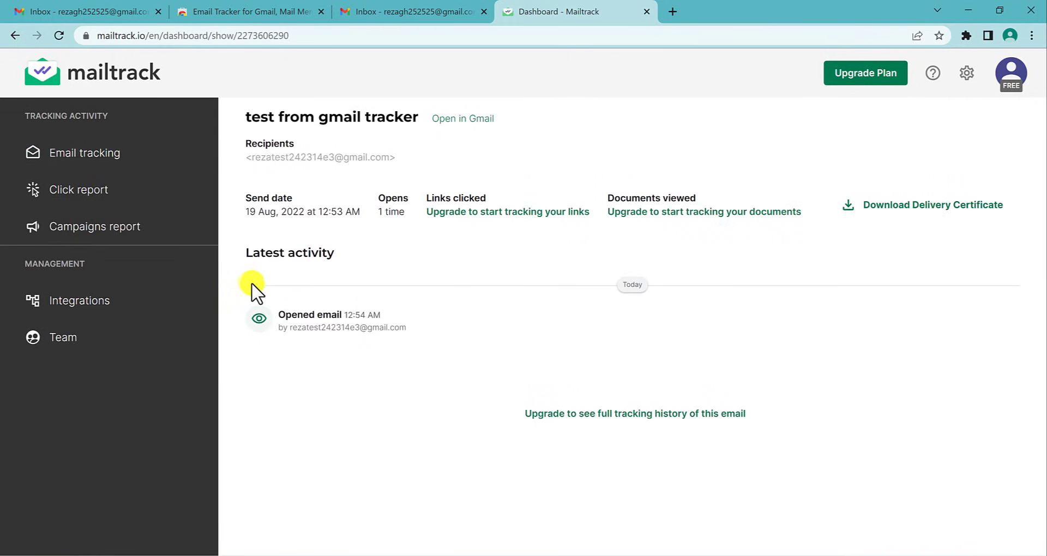
mouse_move(284, 344)
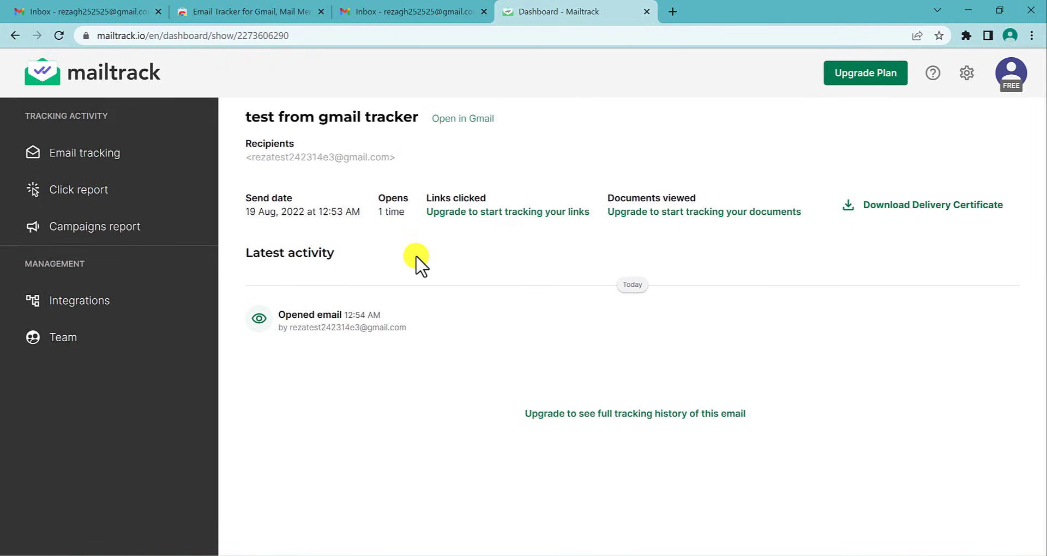
mouse_move(327, 233)
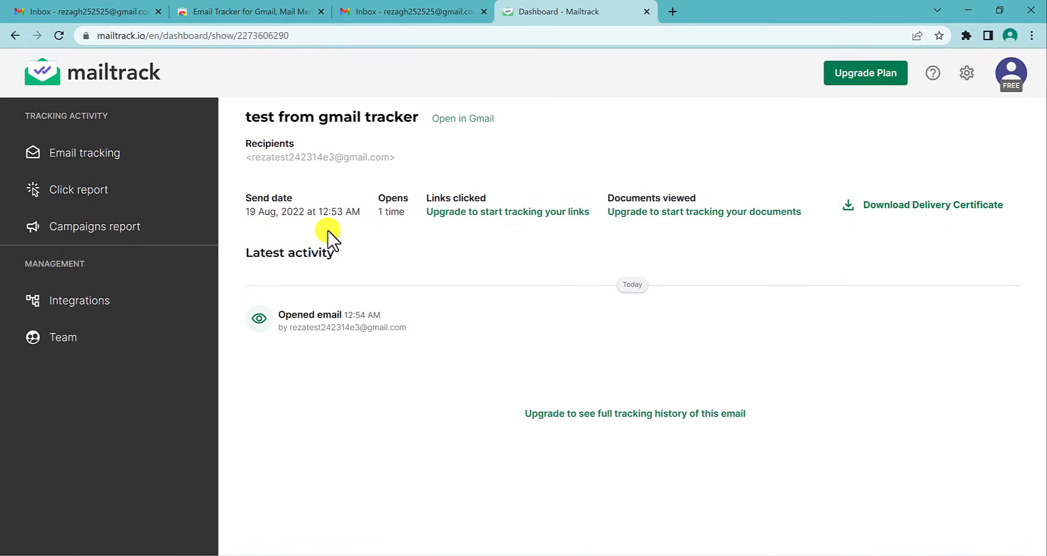
mouse_move(638, 517)
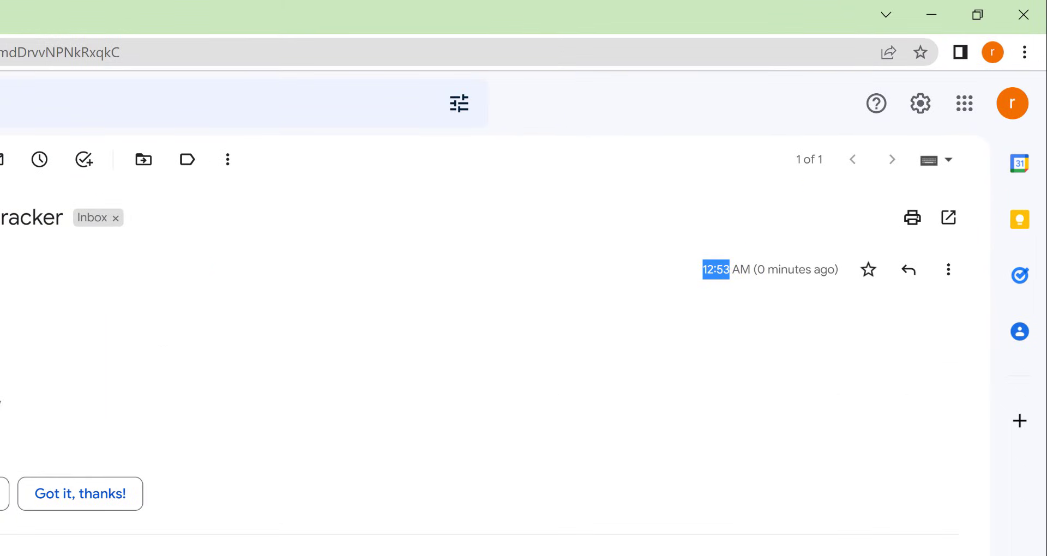
click(356, 17)
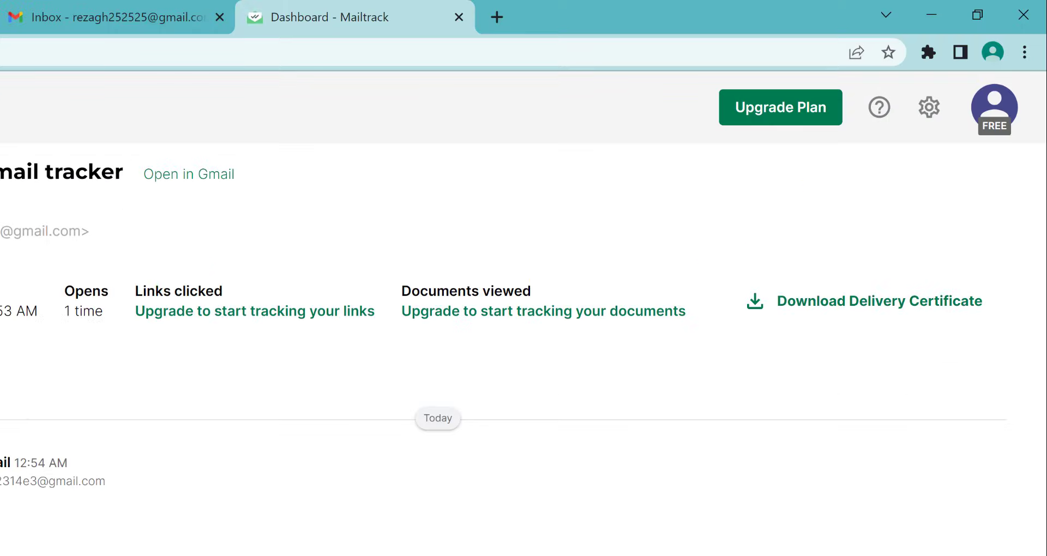